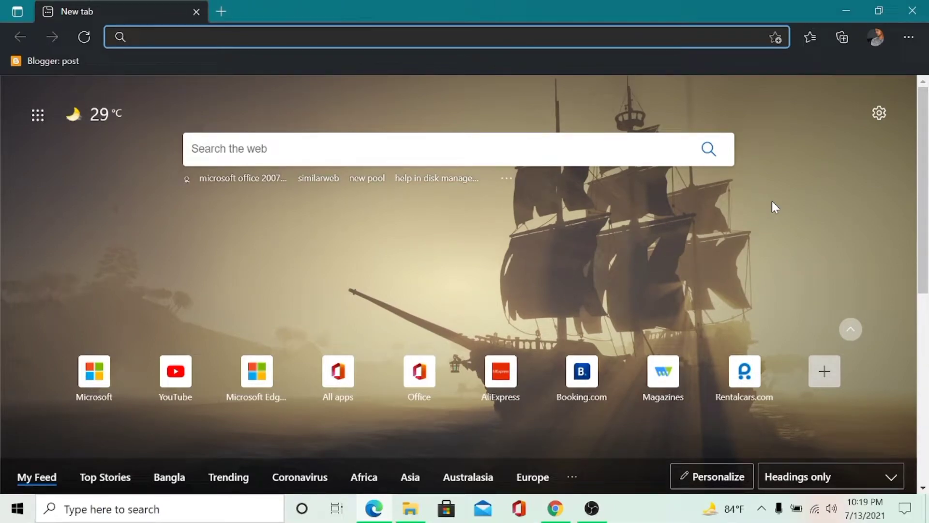
Step: Open the Settings and more (…) menu from the new tab page
click(909, 37)
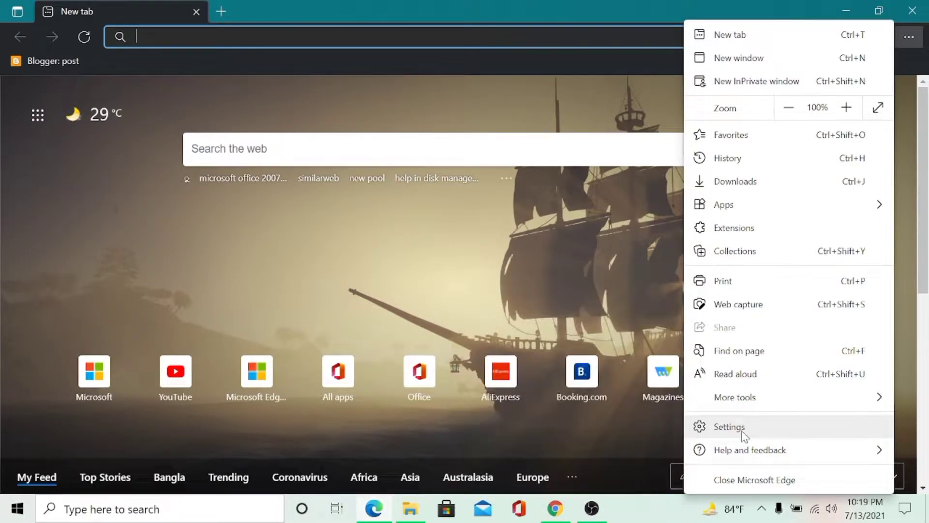
Step: Go to Settings > Appearance and scroll down to the Fonts section
click(729, 426)
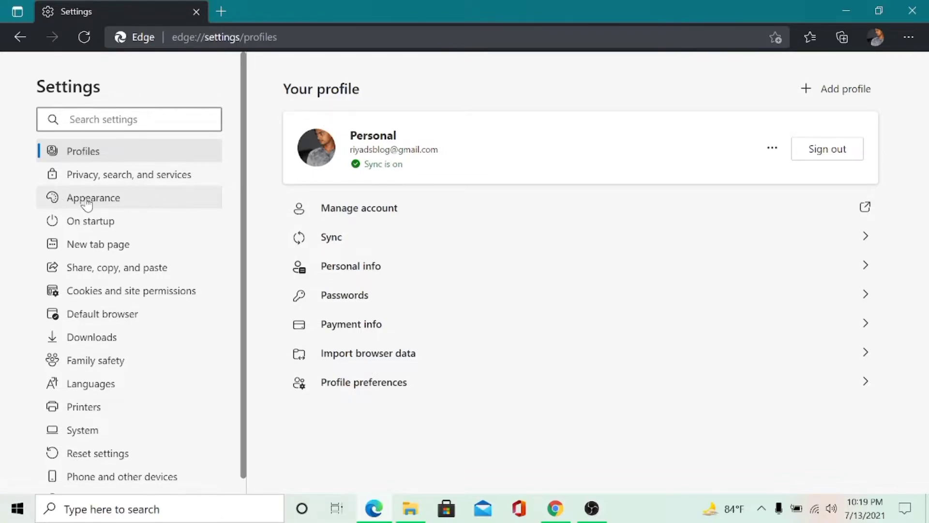
mouse_move(93, 197)
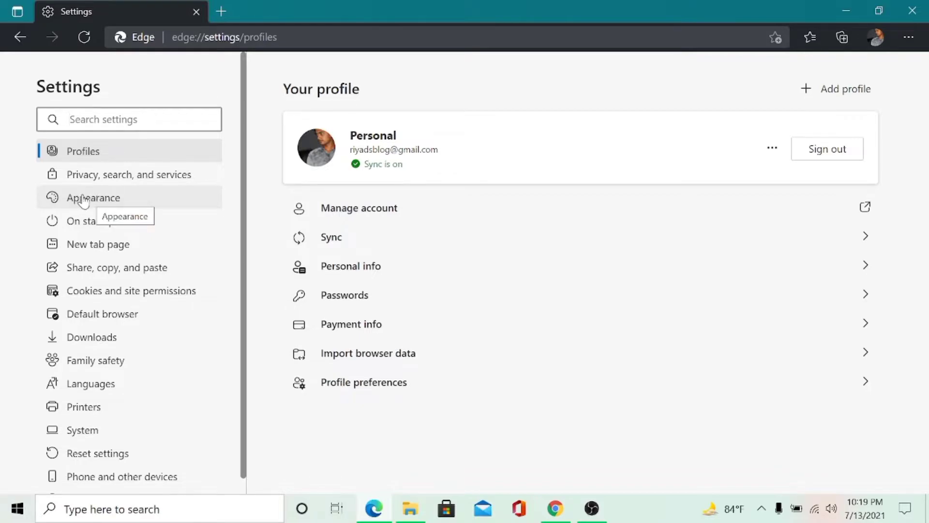
click(93, 198)
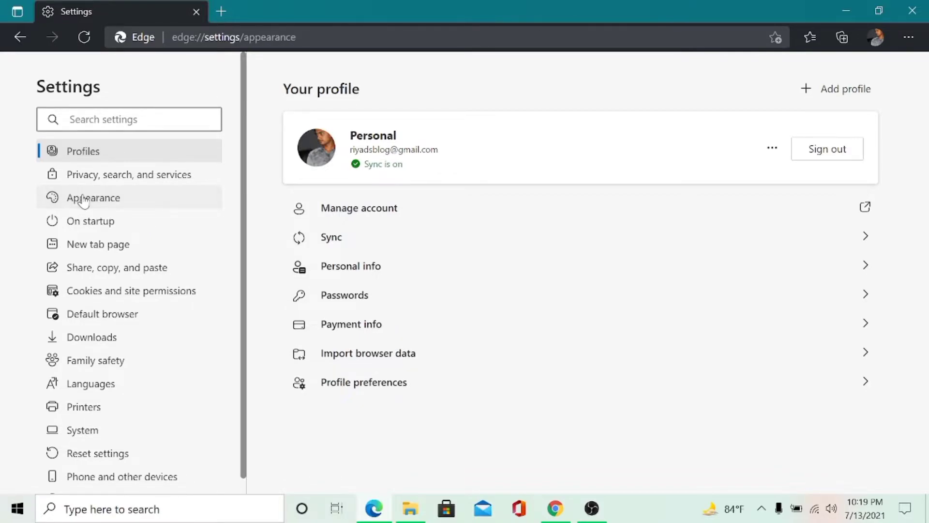
click(93, 197)
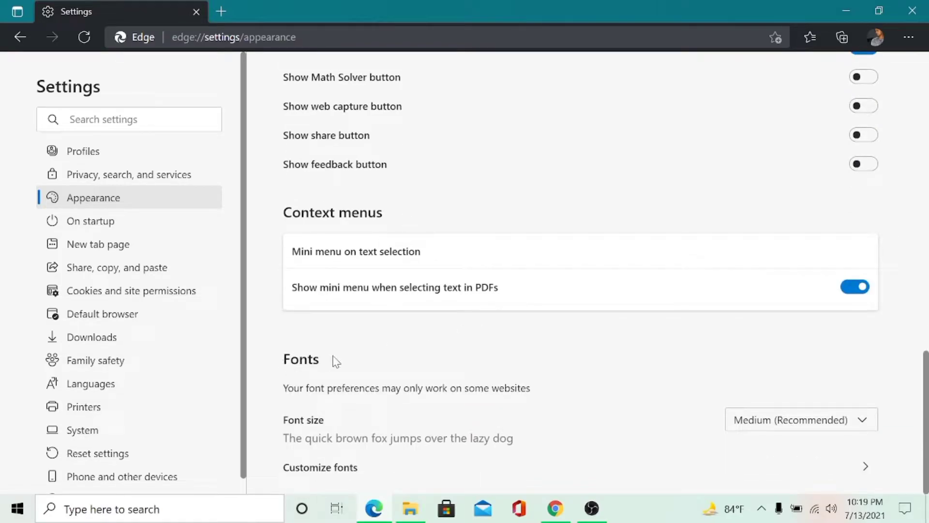
mouse_move(363, 362)
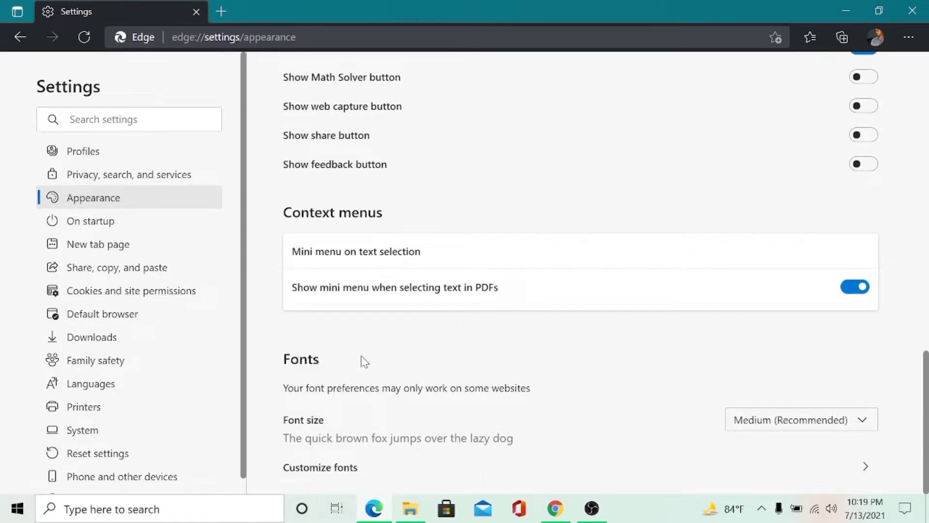
mouse_move(490, 468)
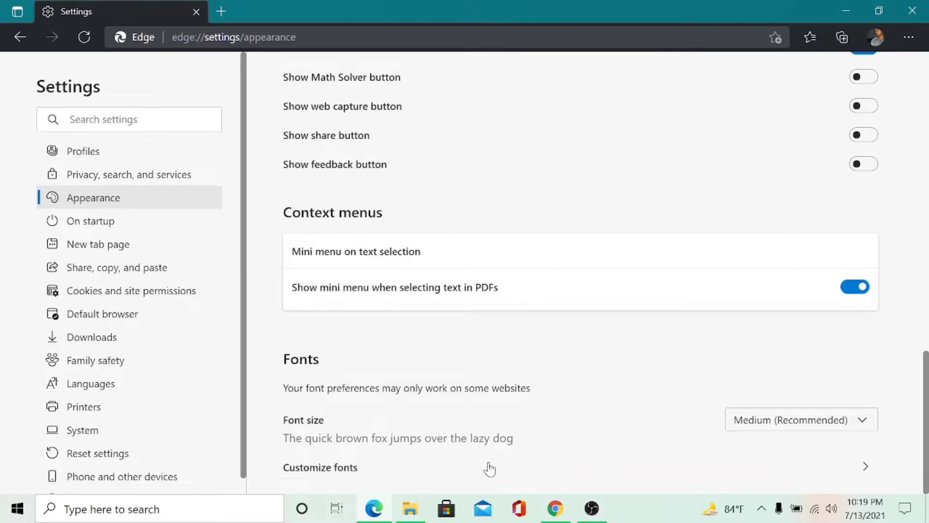
mouse_move(794, 419)
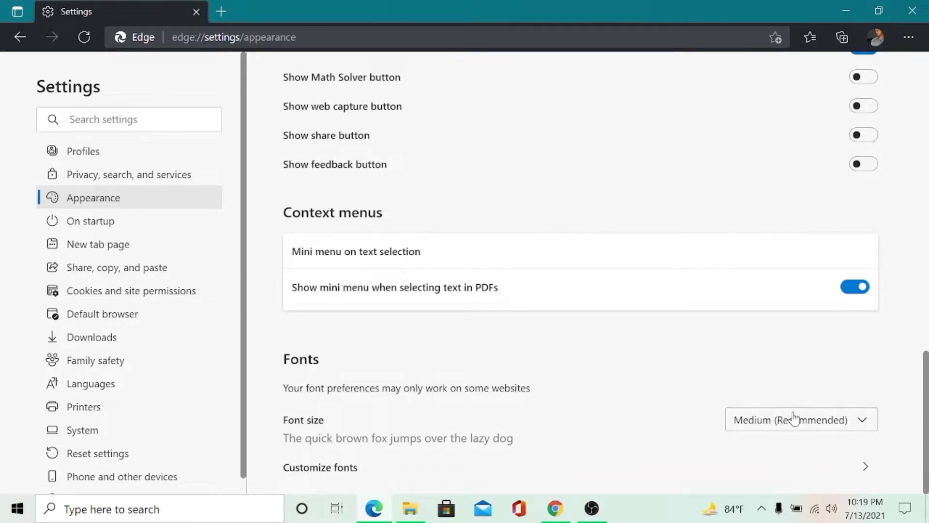
click(800, 419)
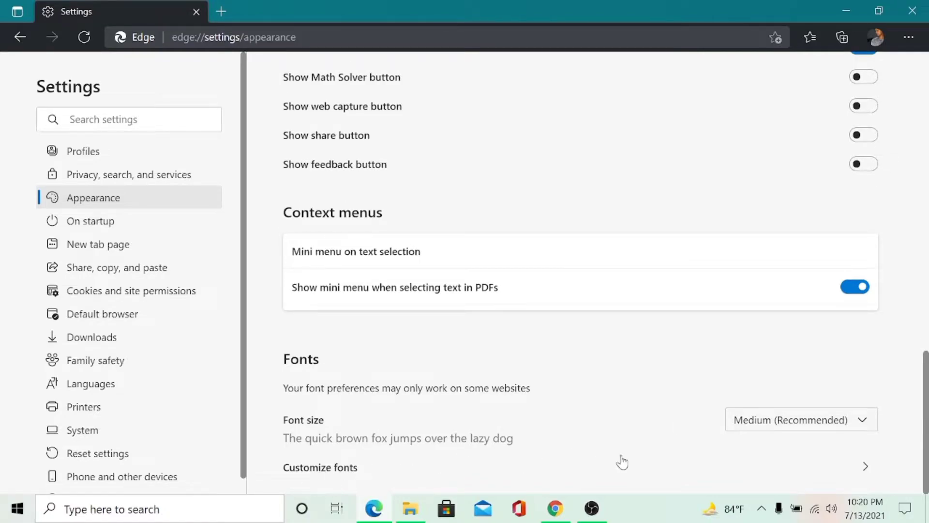
mouse_move(808, 472)
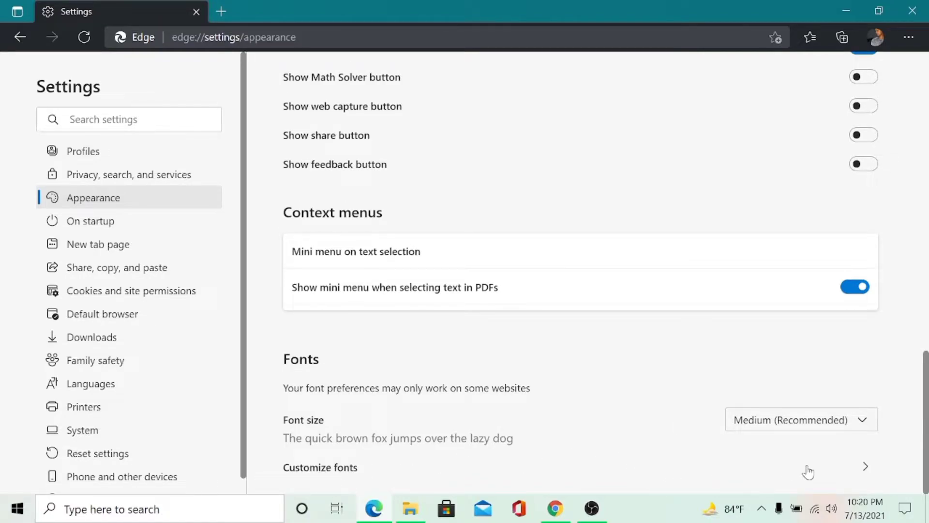
Step: Open Customize fonts and adjust the font size slider, settling at 18
click(865, 466)
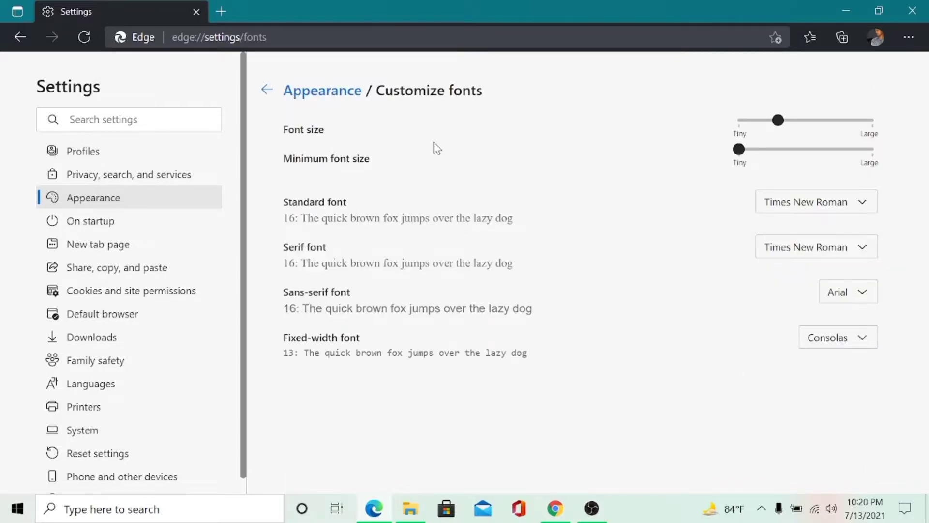
mouse_move(346, 140)
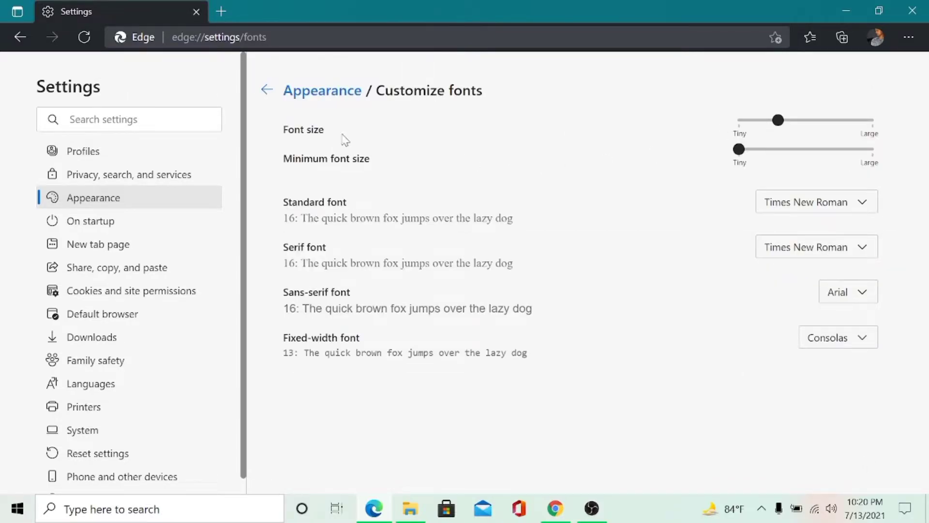
mouse_move(556, 122)
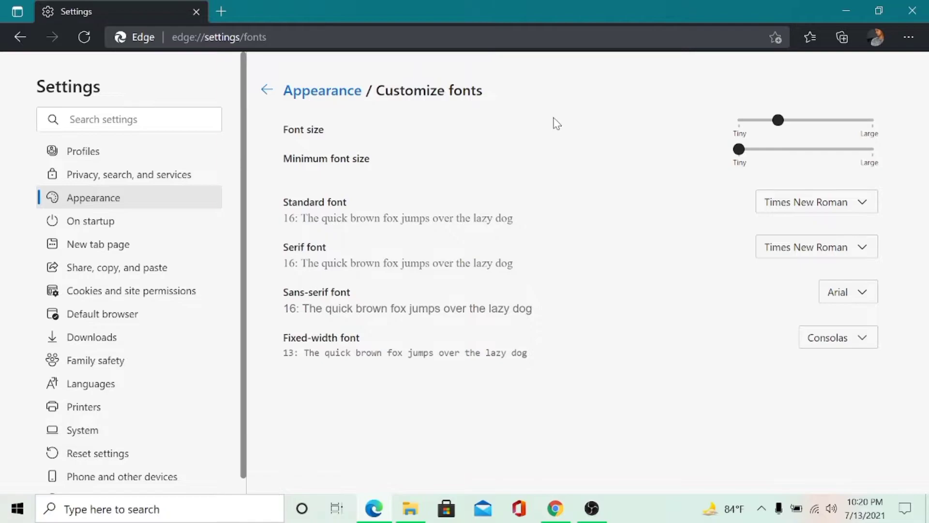
mouse_move(539, 115)
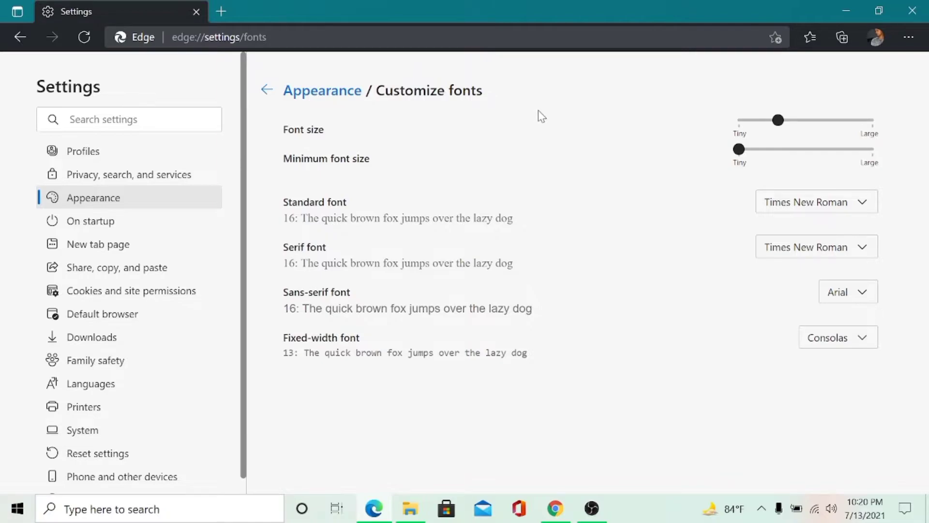
mouse_move(776, 136)
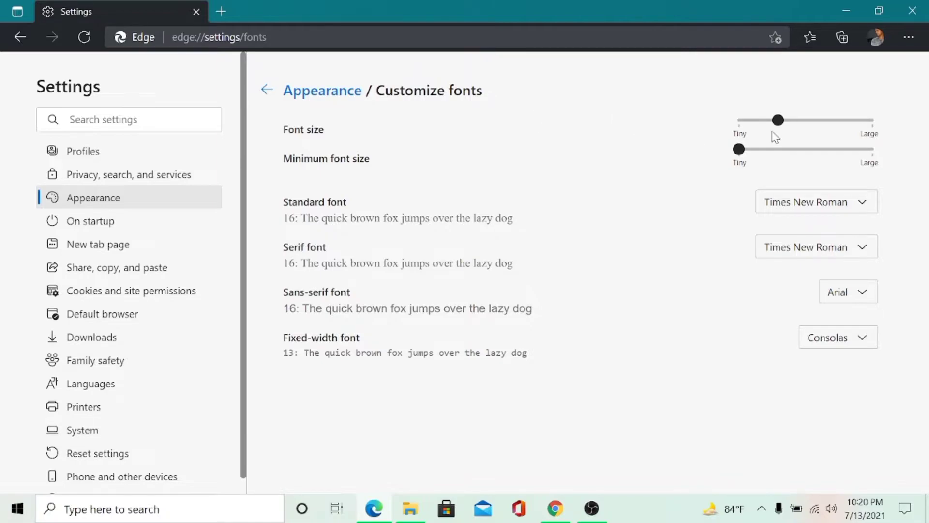
drag(778, 120, 783, 120)
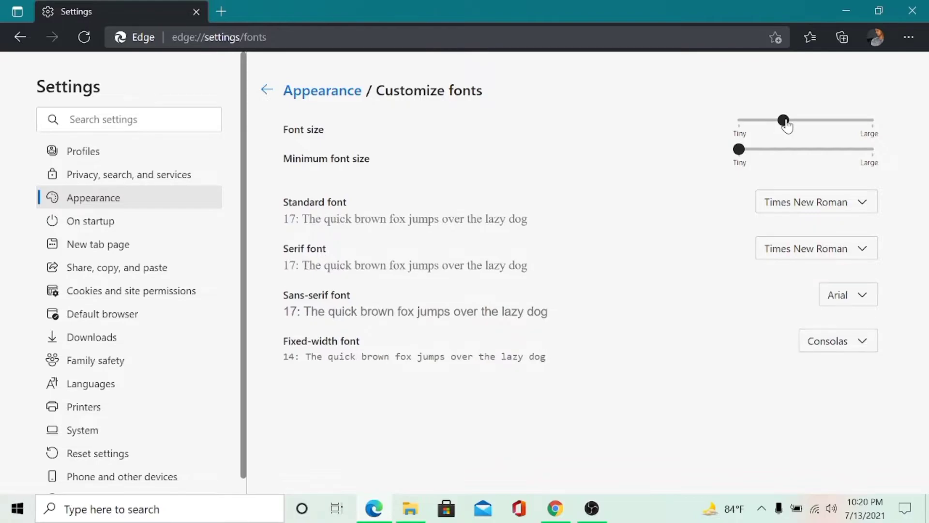
drag(783, 121, 794, 120)
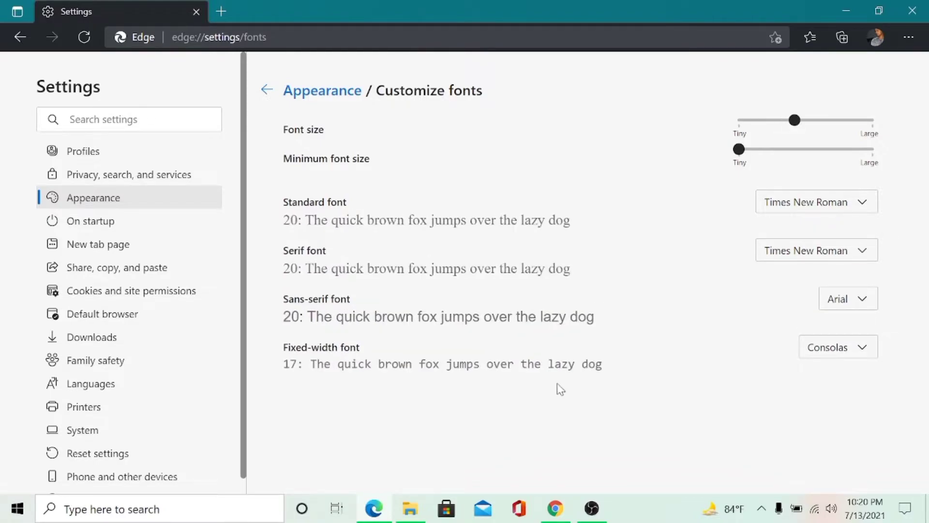
mouse_move(793, 124)
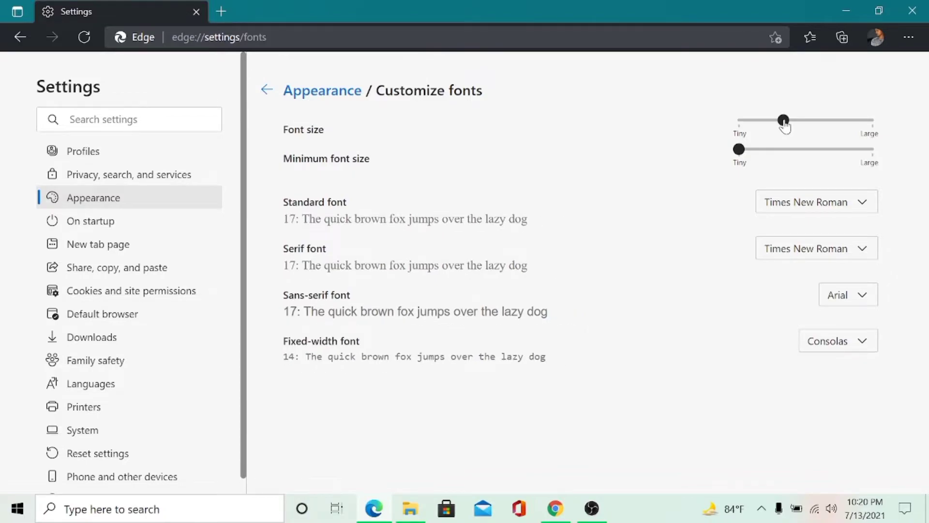
drag(783, 120, 772, 119)
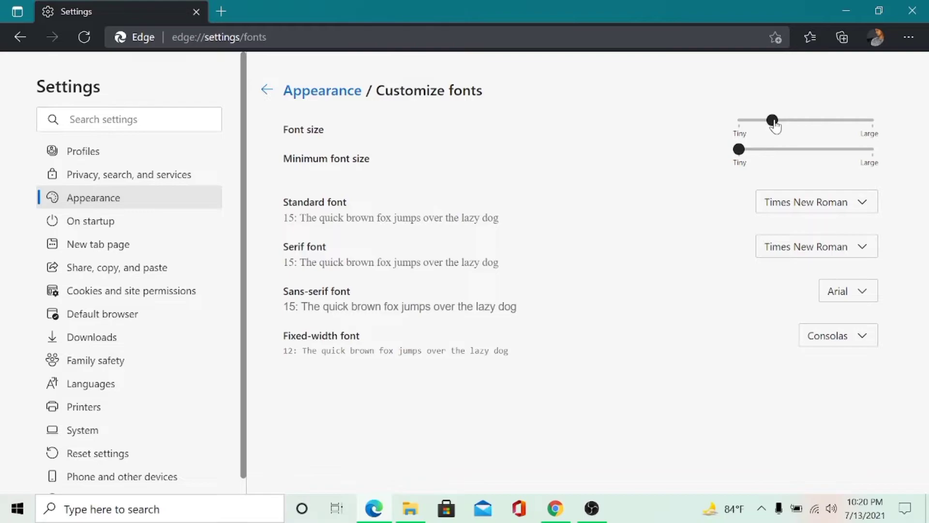
drag(773, 120, 789, 119)
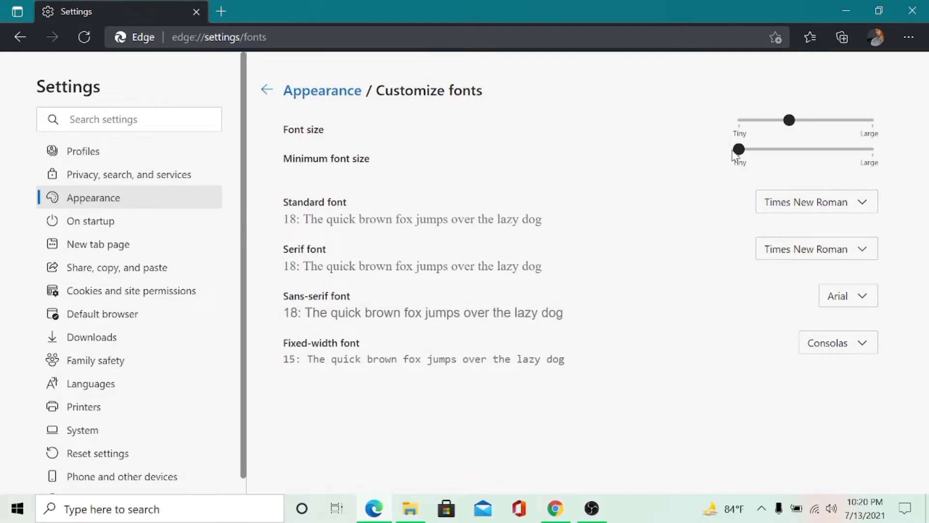
Step: Try minimum font sizes up to 14, then return the slider to its smallest setting
drag(737, 150, 776, 149)
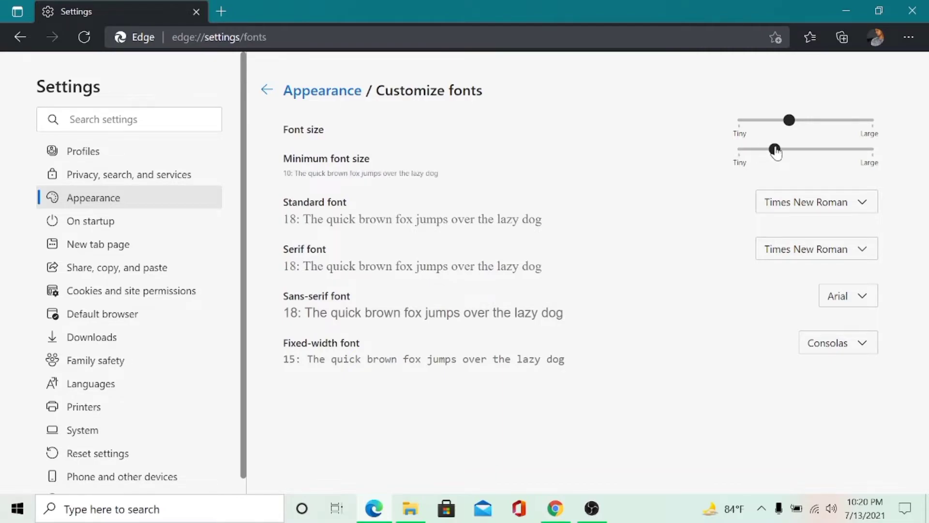
drag(774, 149, 737, 150)
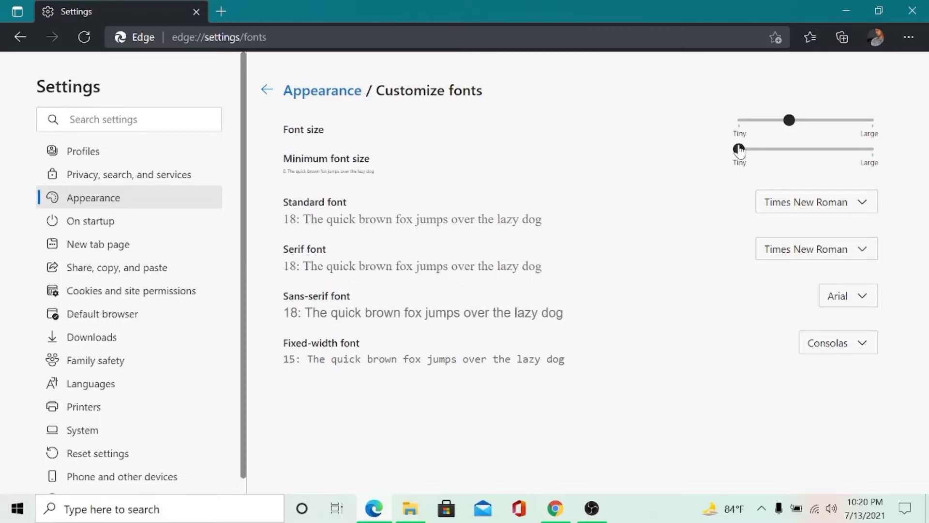
drag(739, 149, 811, 149)
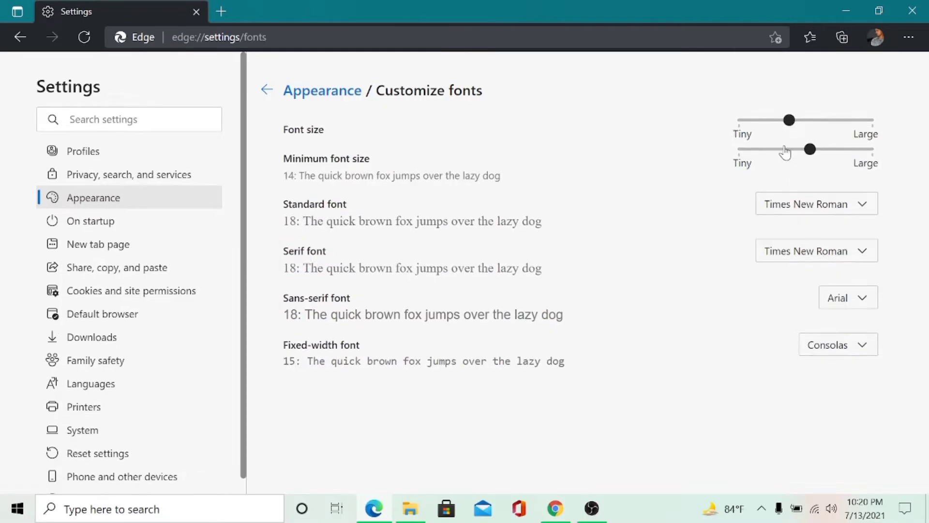
drag(811, 149, 737, 149)
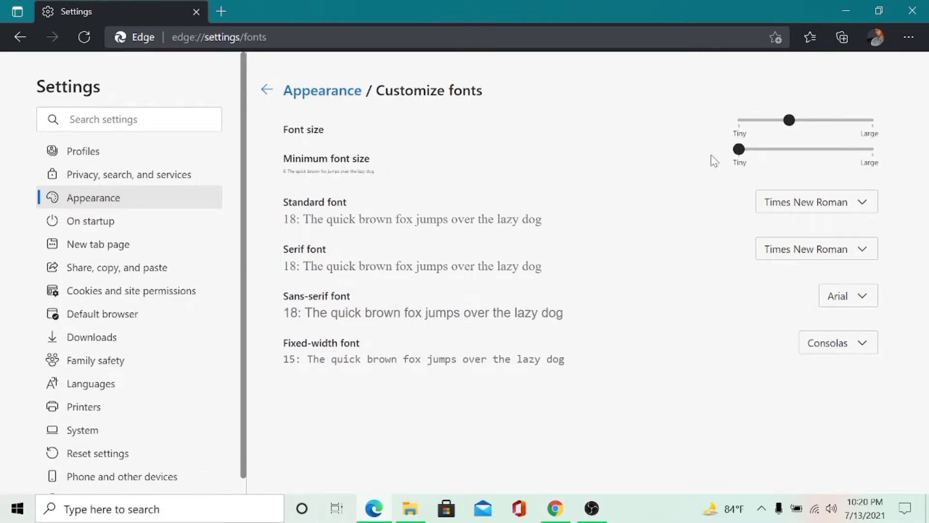
Step: Change the standard font from Times New Roman to Arial, briefly trying Wingdings first
double_click(335, 202)
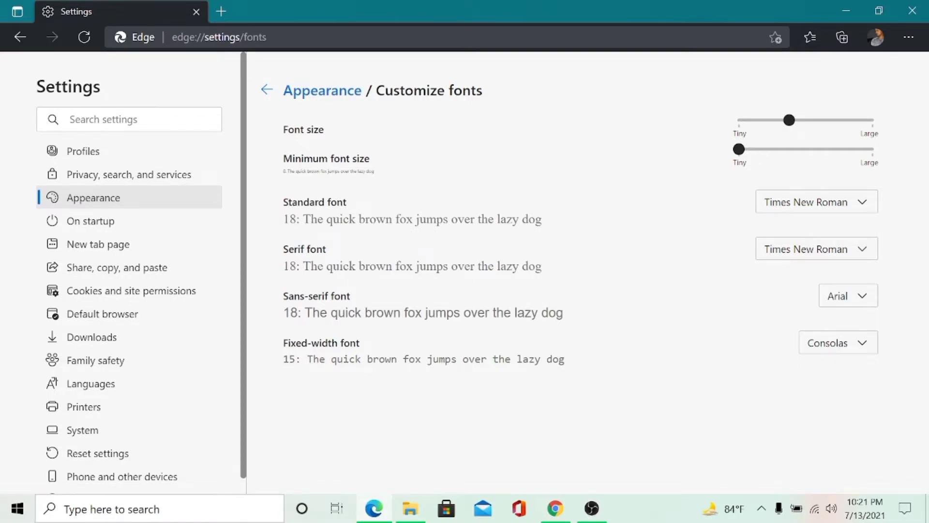
mouse_move(641, 209)
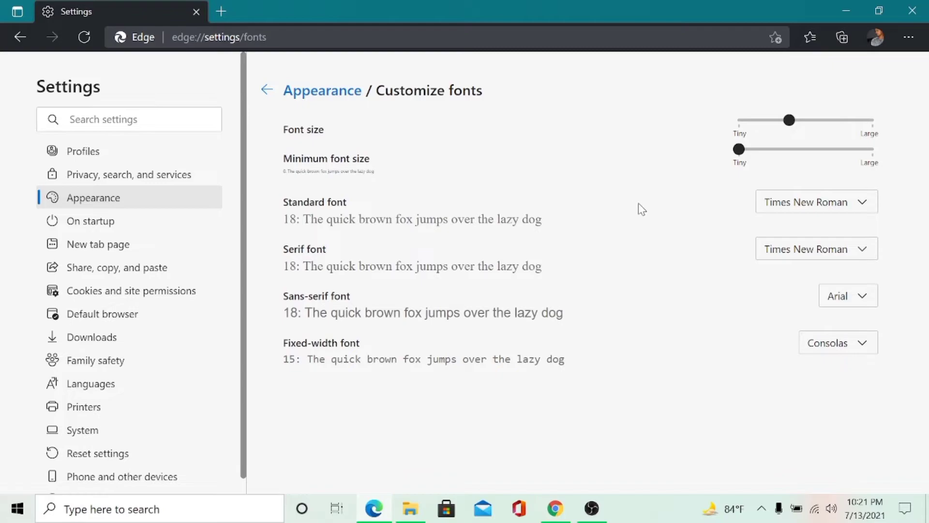
mouse_move(848, 212)
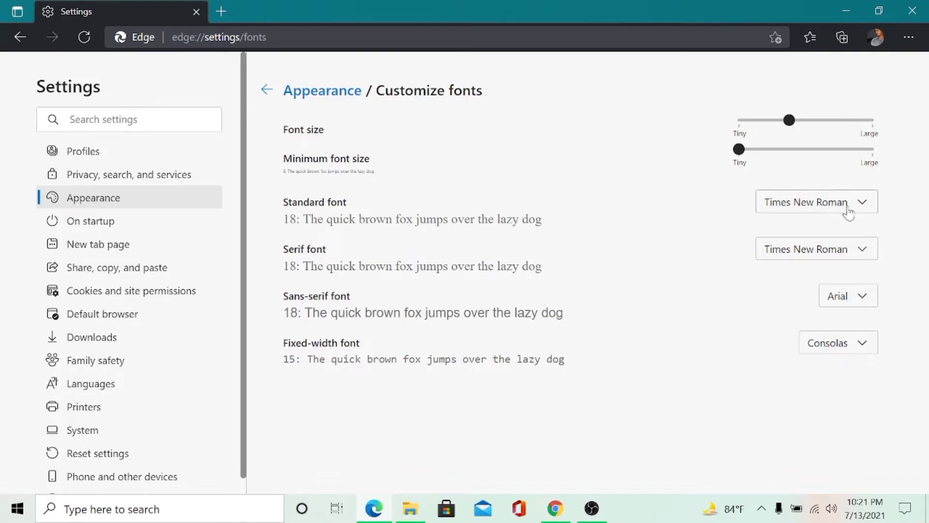
click(816, 201)
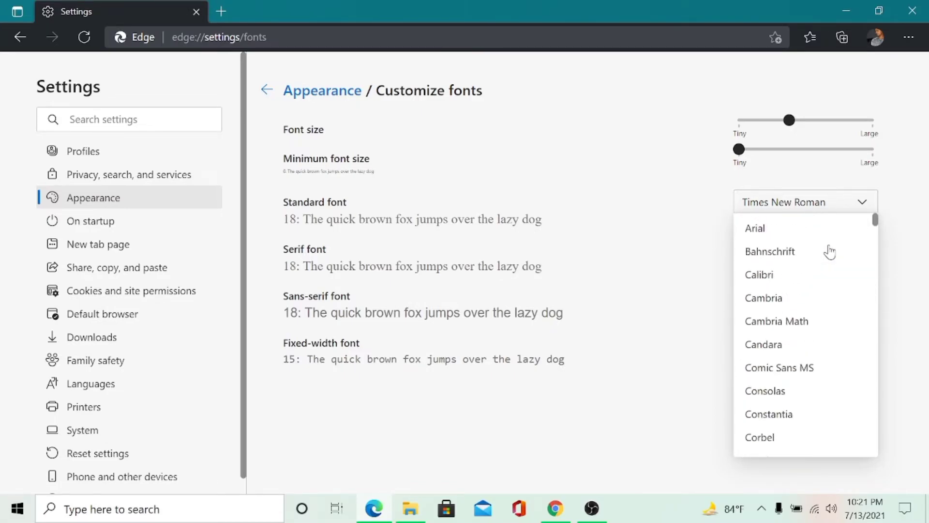
scroll(down, 3)
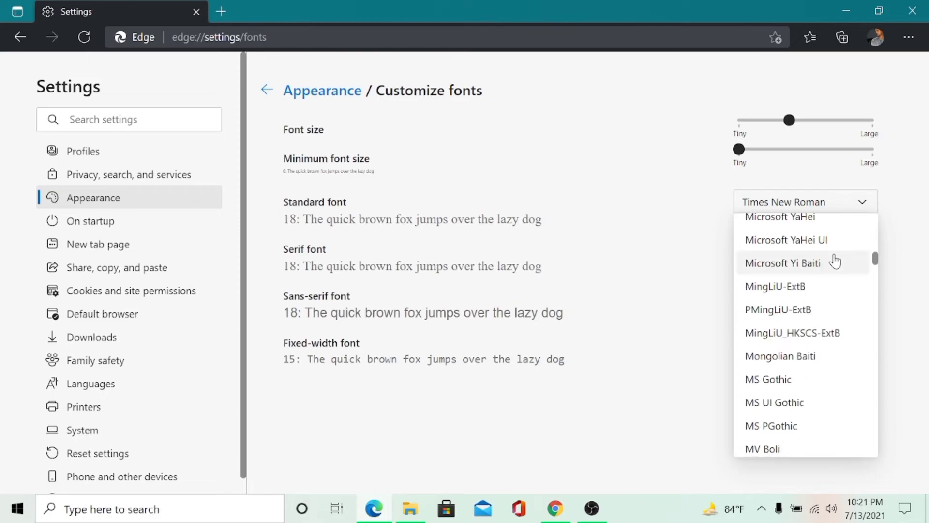
scroll(down, 3)
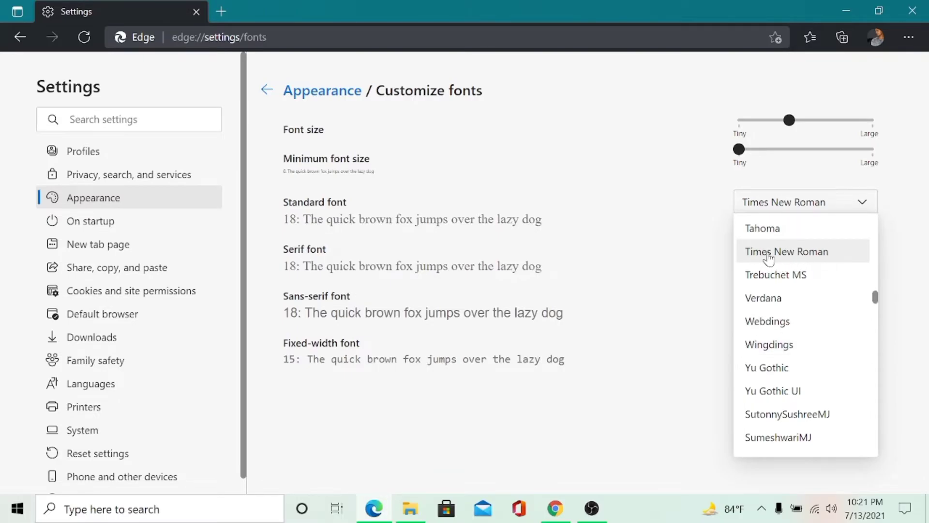
mouse_move(817, 259)
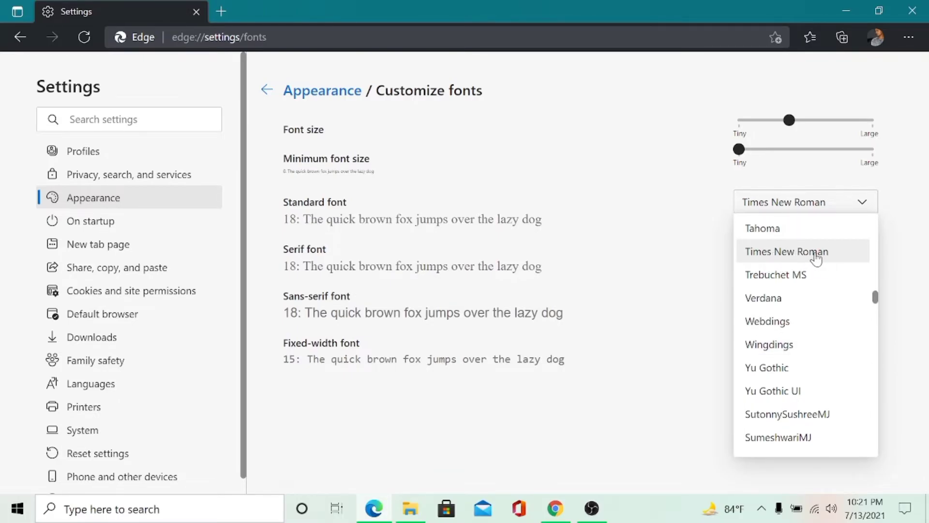
click(767, 344)
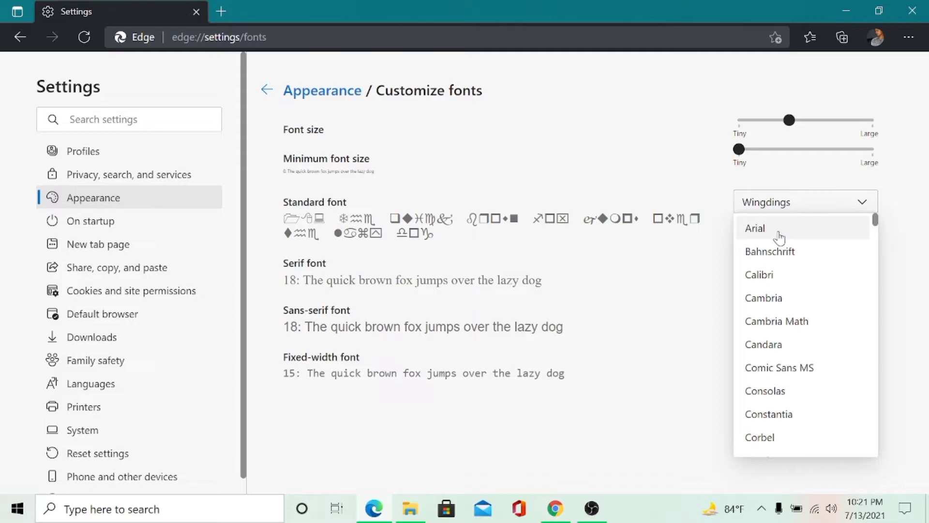
click(755, 228)
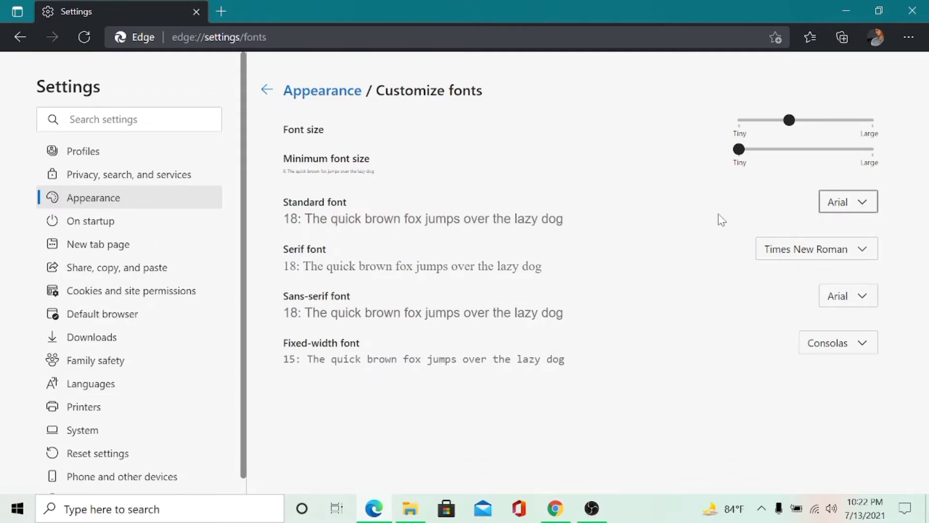
mouse_move(710, 227)
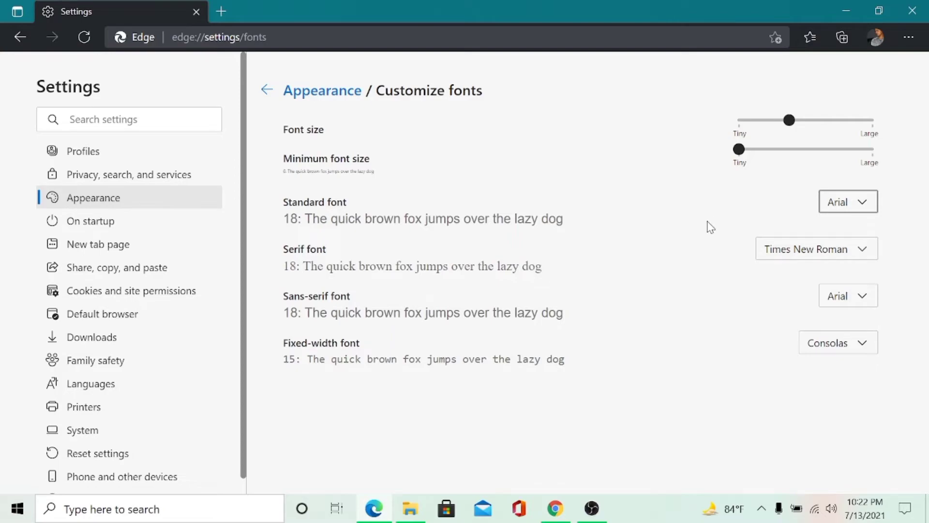
mouse_move(716, 228)
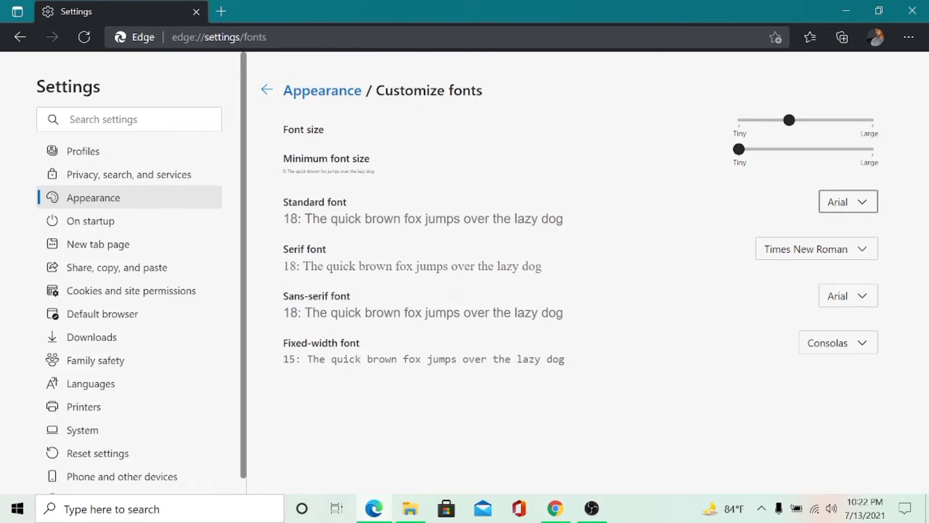
mouse_move(737, 244)
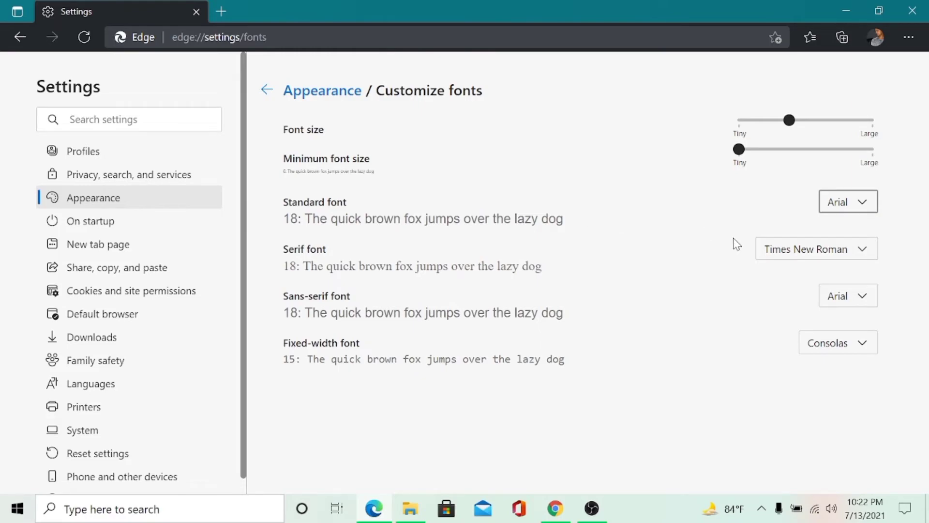
Step: Glance at the Serif font choices, then scroll the standard font list with Arial kept
click(806, 248)
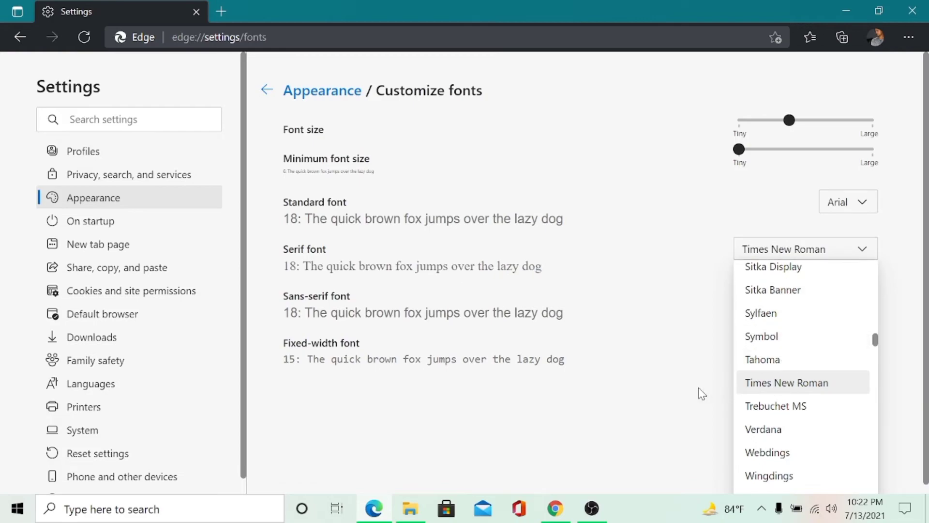
click(848, 201)
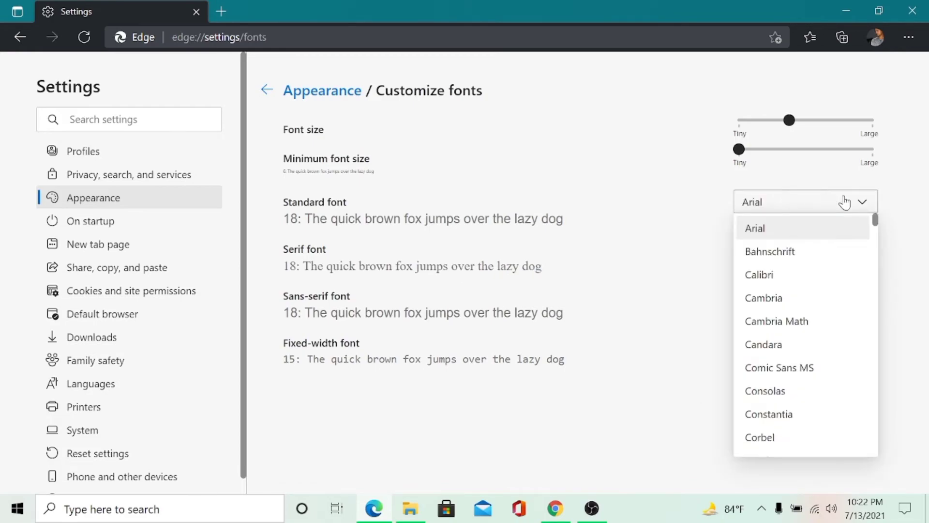
scroll(down, 3)
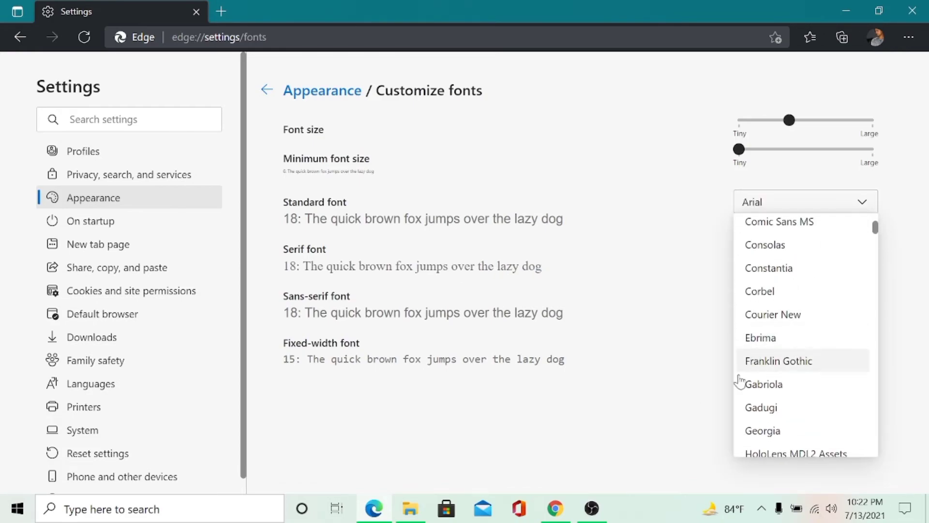